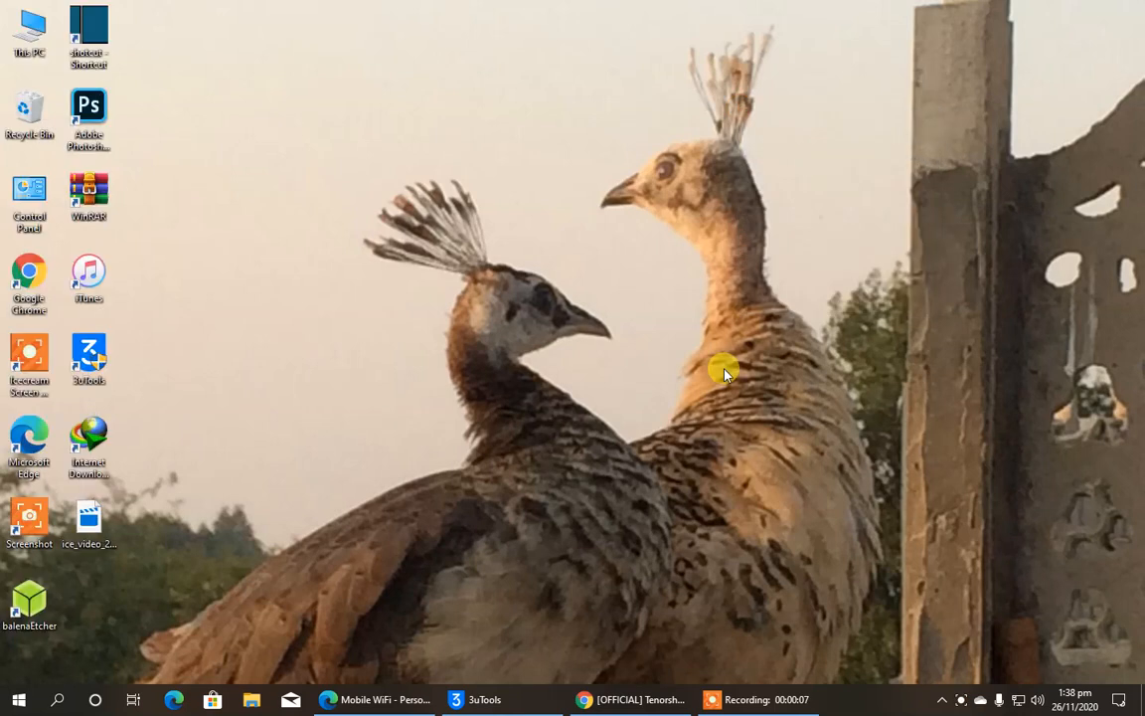
{"action": "mouse_move", "coordinate": [911, 274]}
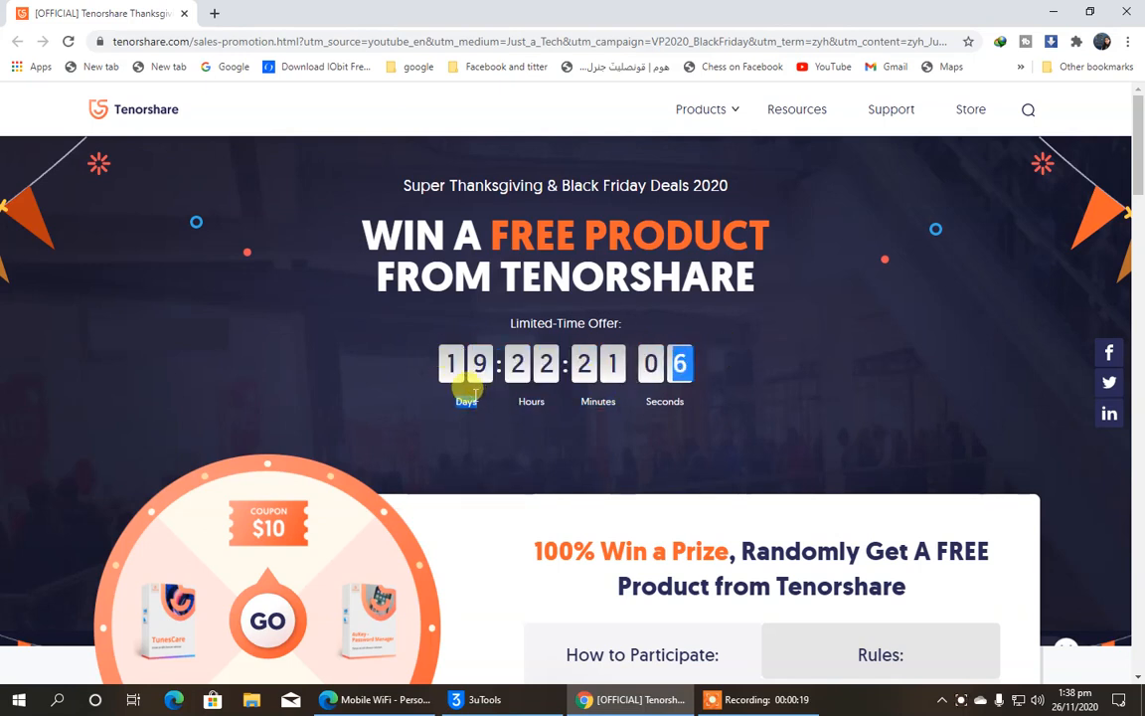
{"action": "mouse_move", "coordinate": [386, 428]}
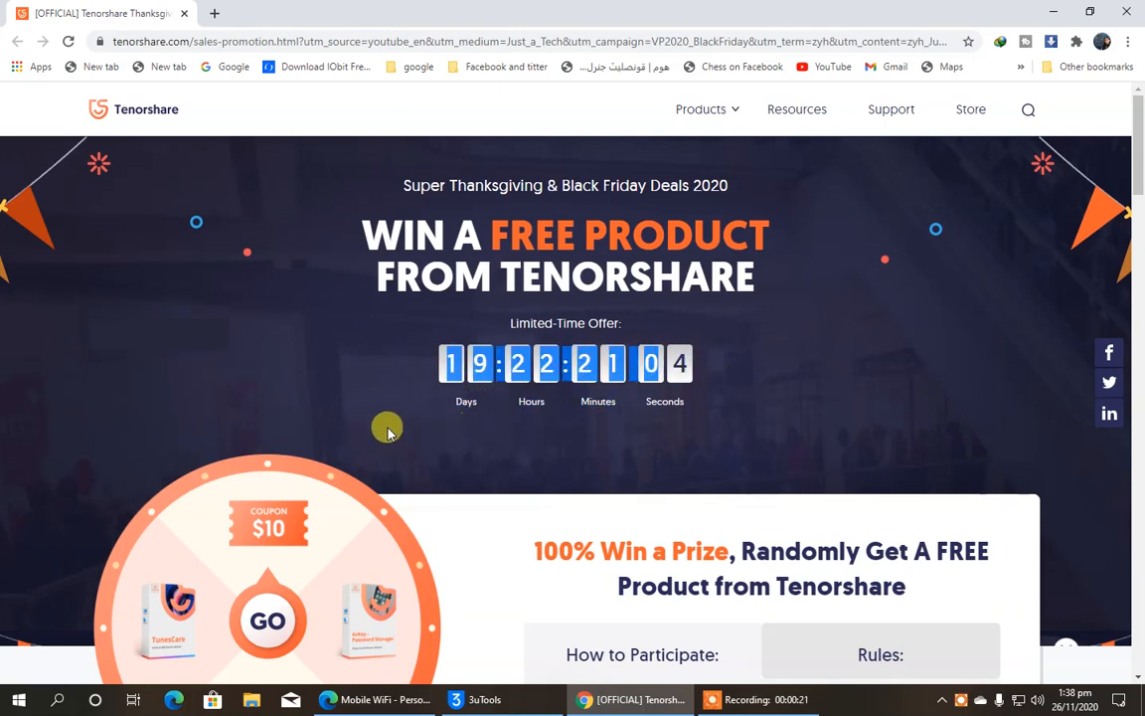
{"action": "mouse_move", "coordinate": [763, 348]}
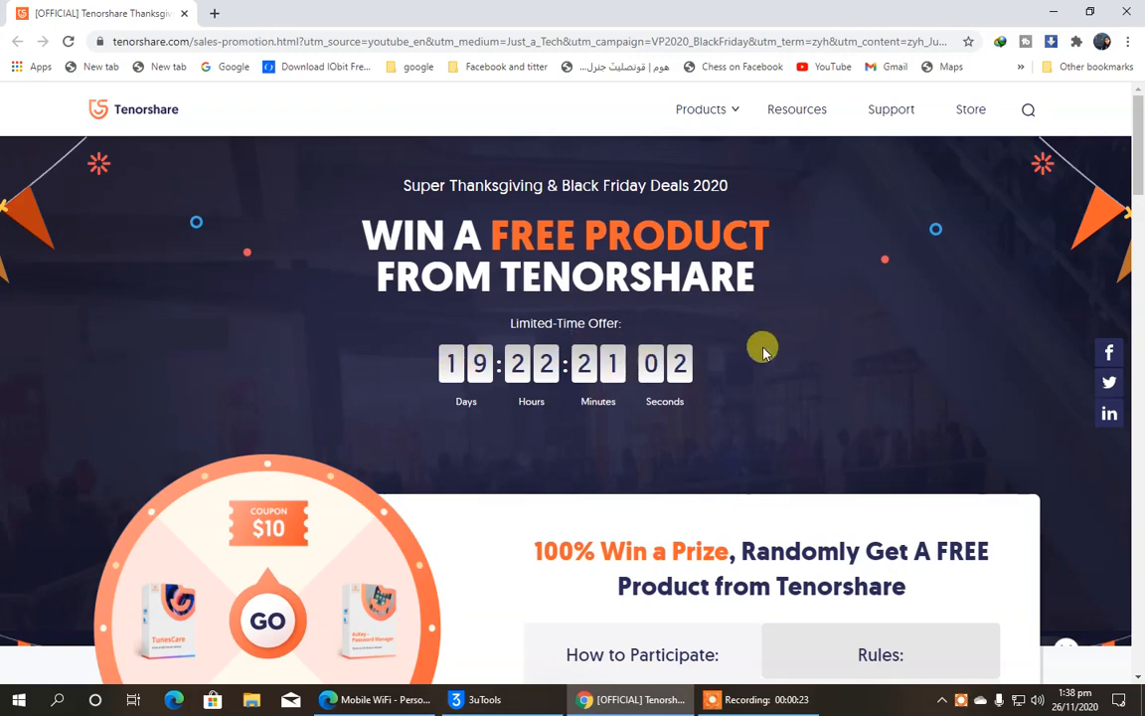
{"action": "scroll", "scroll_direction": "down", "scroll_amount": 3}
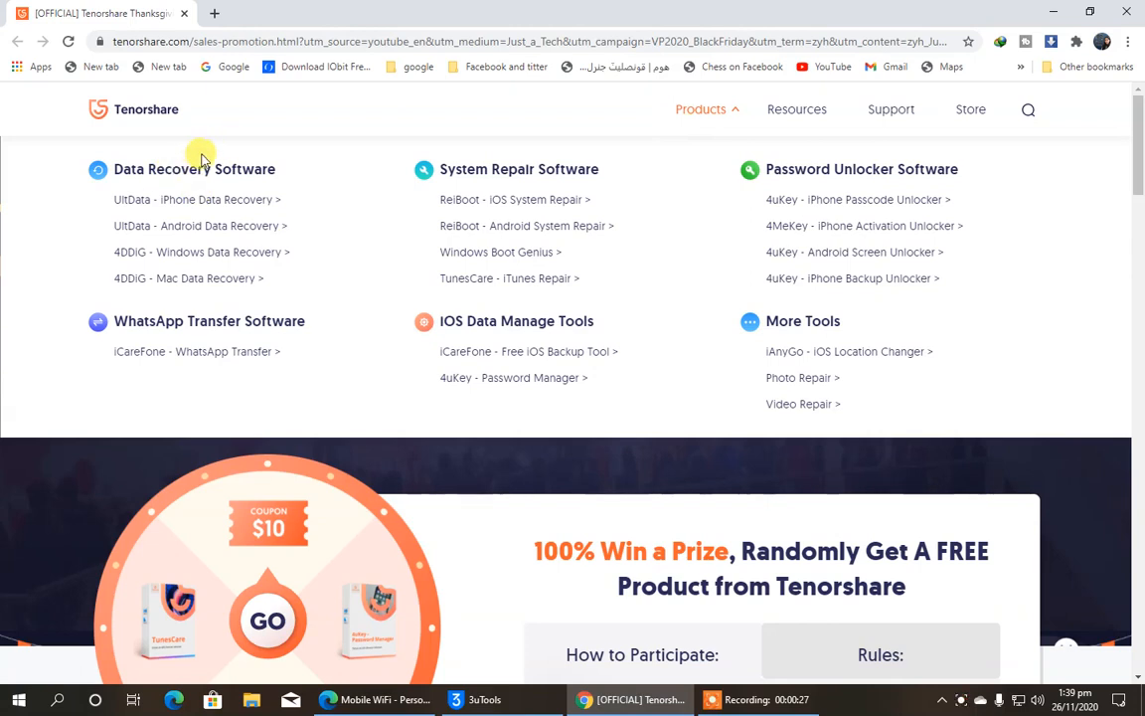
{"action": "mouse_move", "coordinate": [533, 194]}
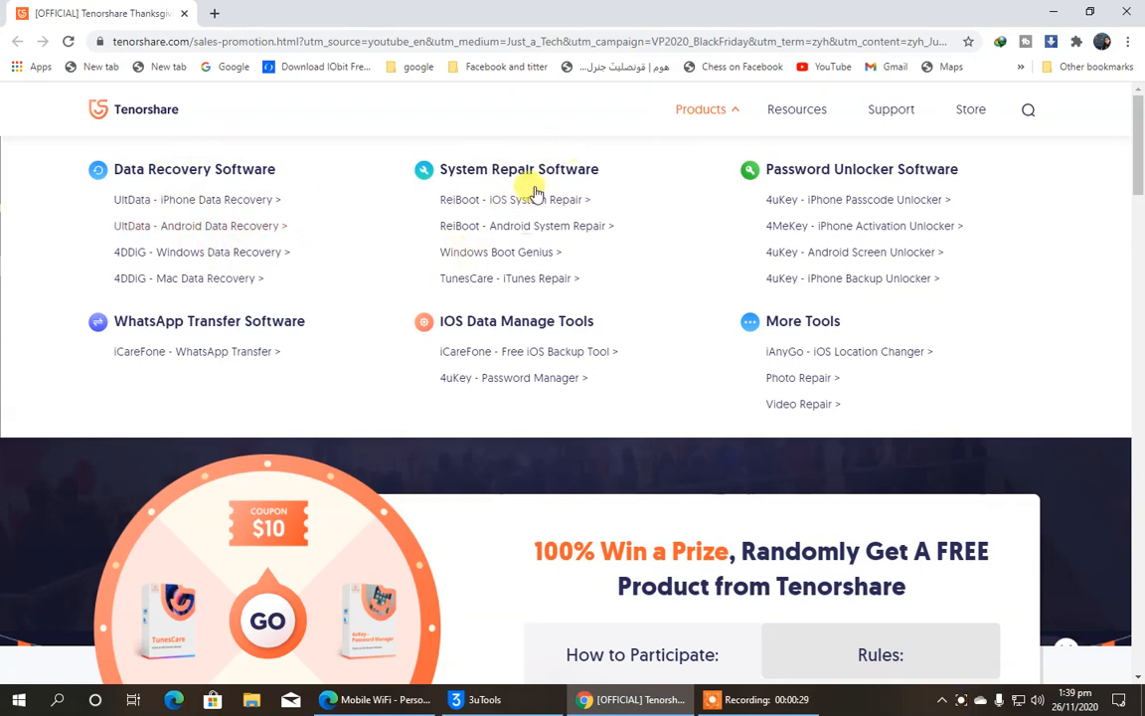
{"action": "mouse_move", "coordinate": [803, 198]}
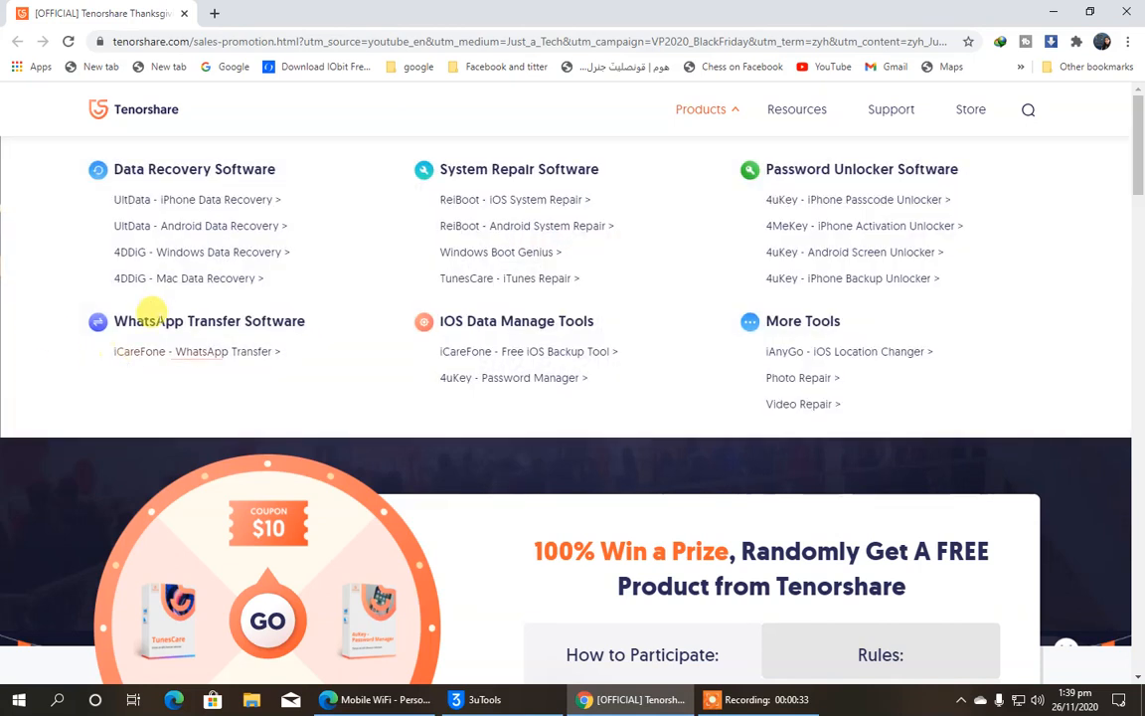
{"action": "mouse_move", "coordinate": [218, 388]}
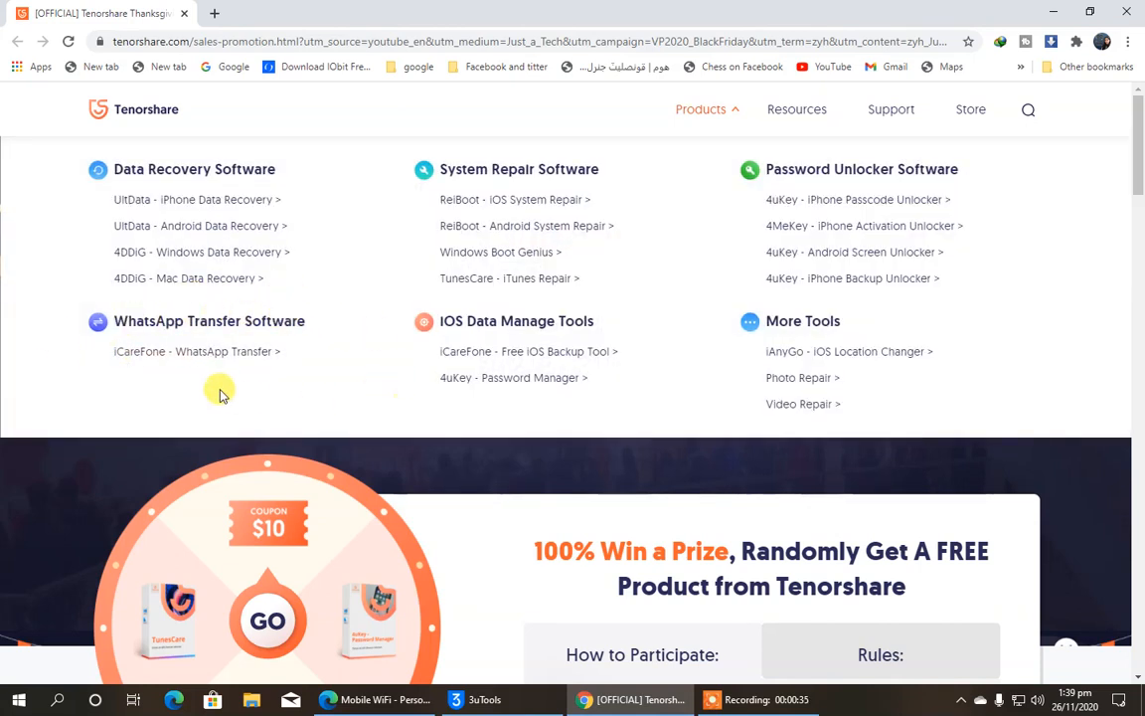
{"action": "mouse_move", "coordinate": [626, 348]}
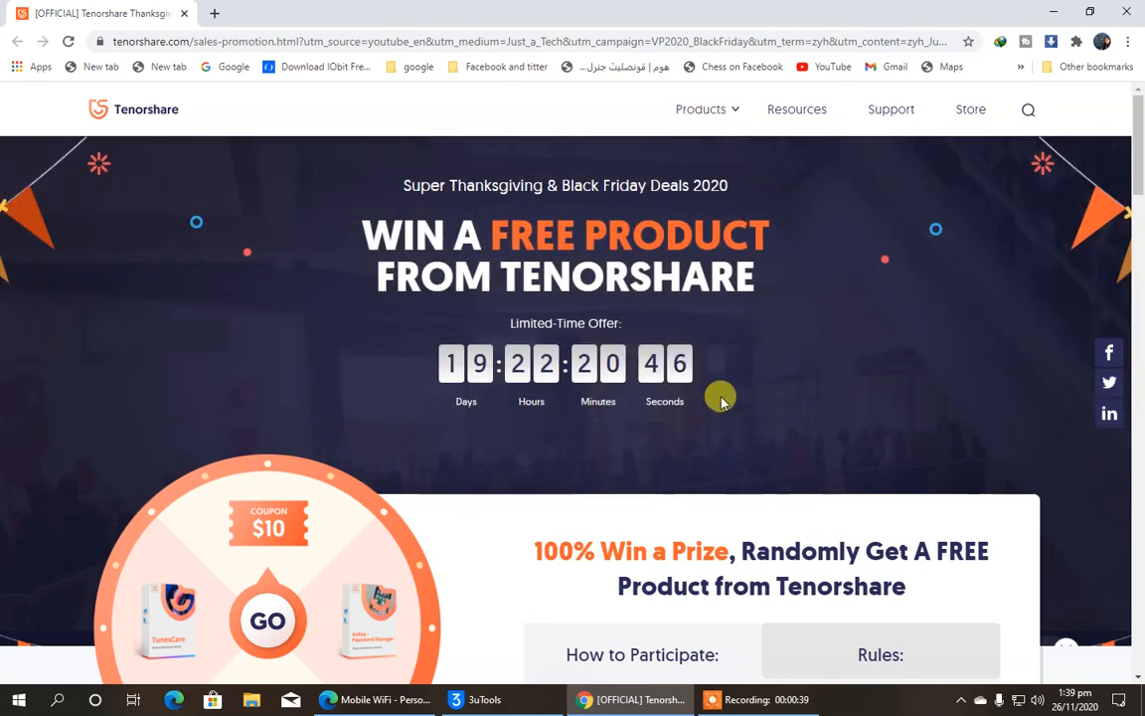
Step: Show the Rules tab beside the prize wheel, listing coupon conditions and daily chances
{"action": "scroll", "scroll_direction": "down", "scroll_amount": 3}
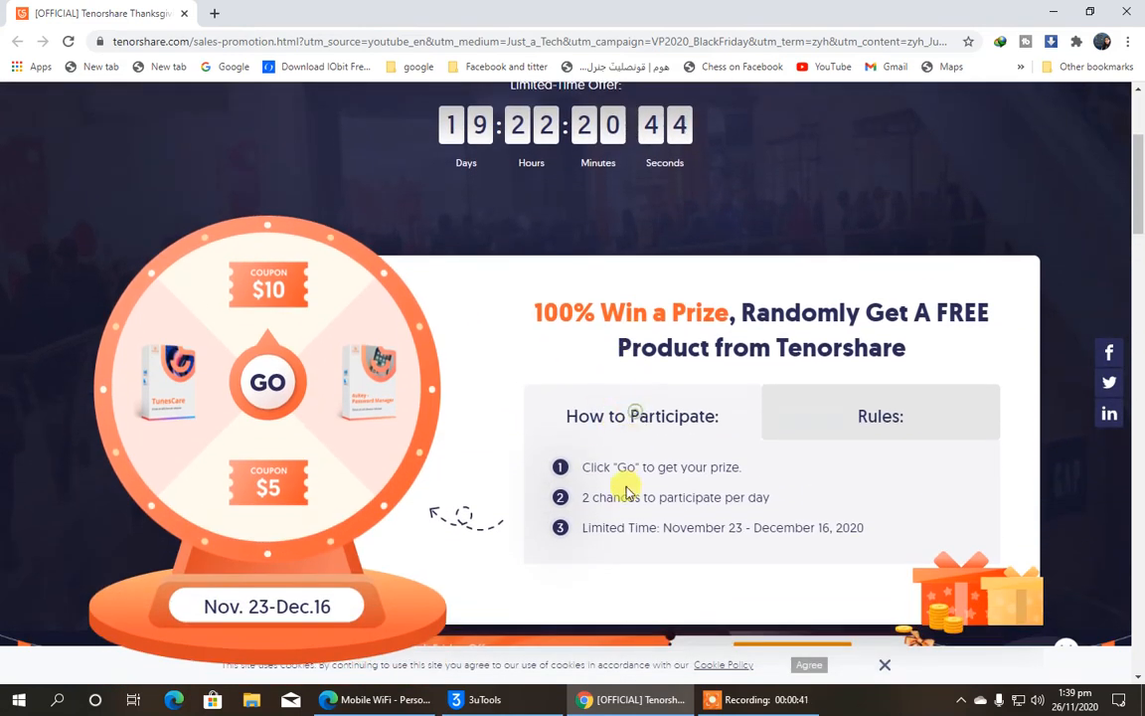
{"action": "mouse_move", "coordinate": [620, 488]}
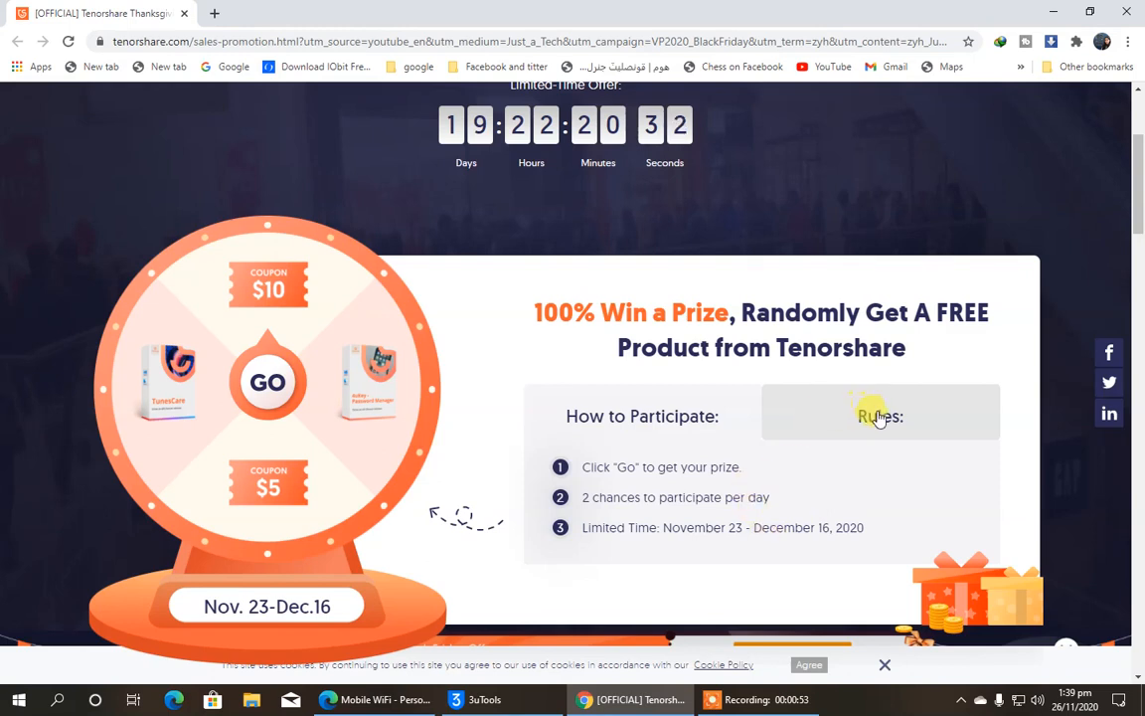
{"action": "left_click", "coordinate": [878, 415]}
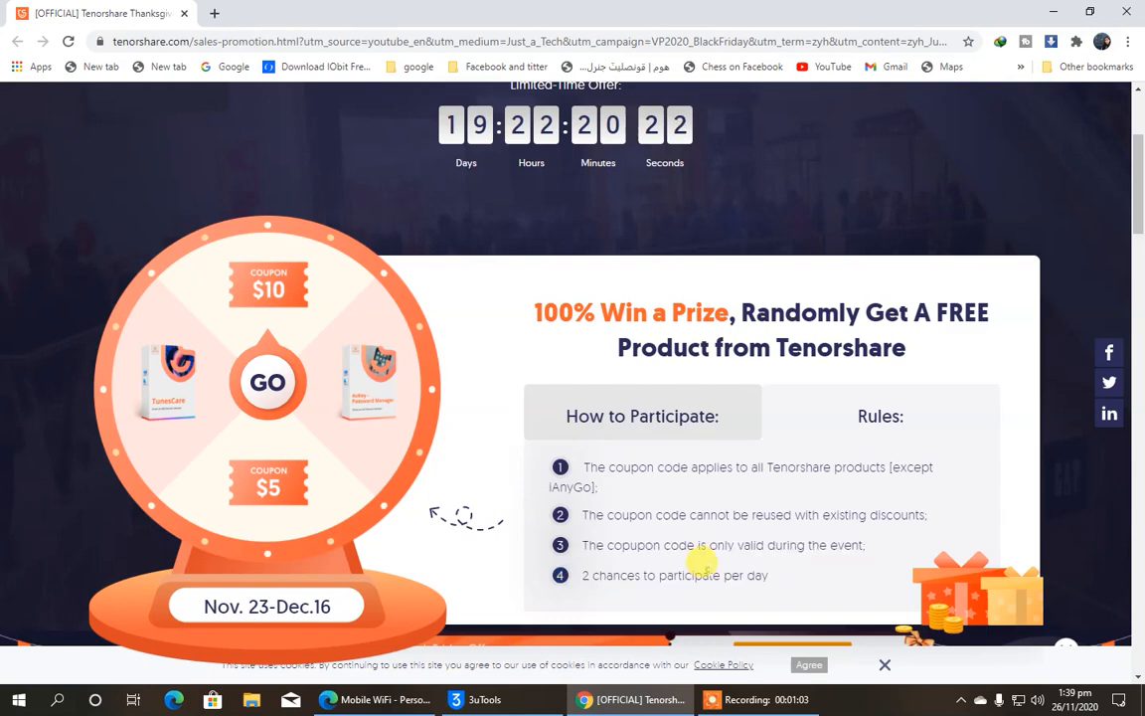
{"action": "scroll", "scroll_direction": "down", "scroll_amount": 3}
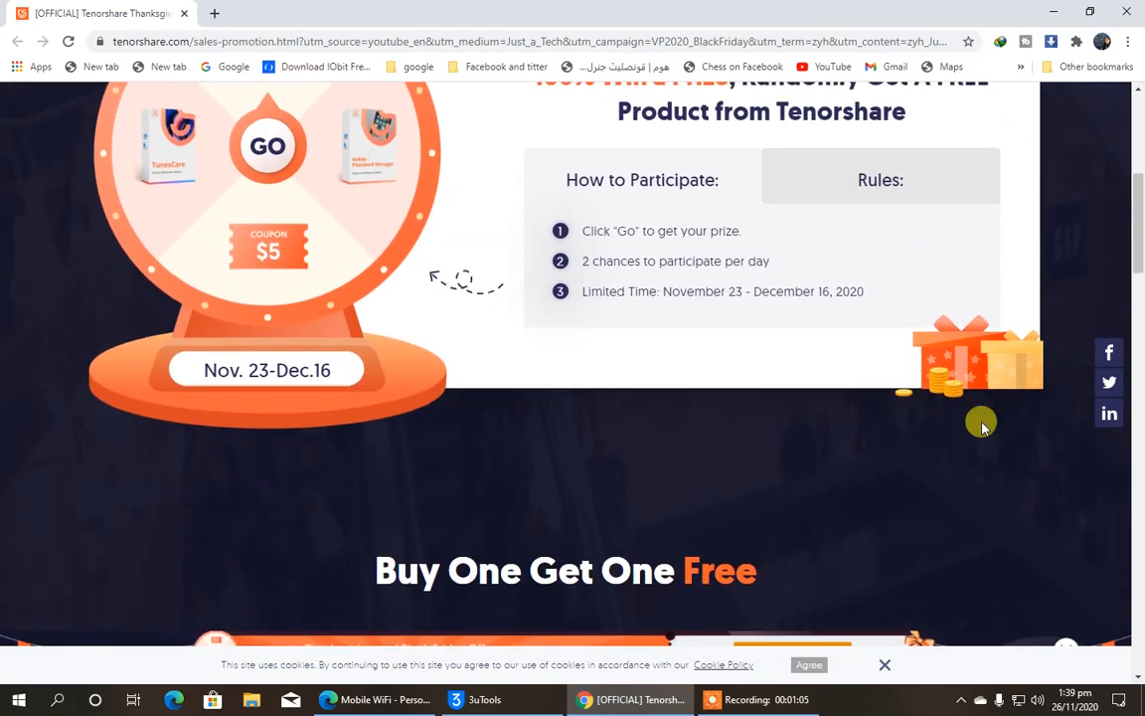
{"action": "scroll", "scroll_direction": "down", "scroll_amount": 3}
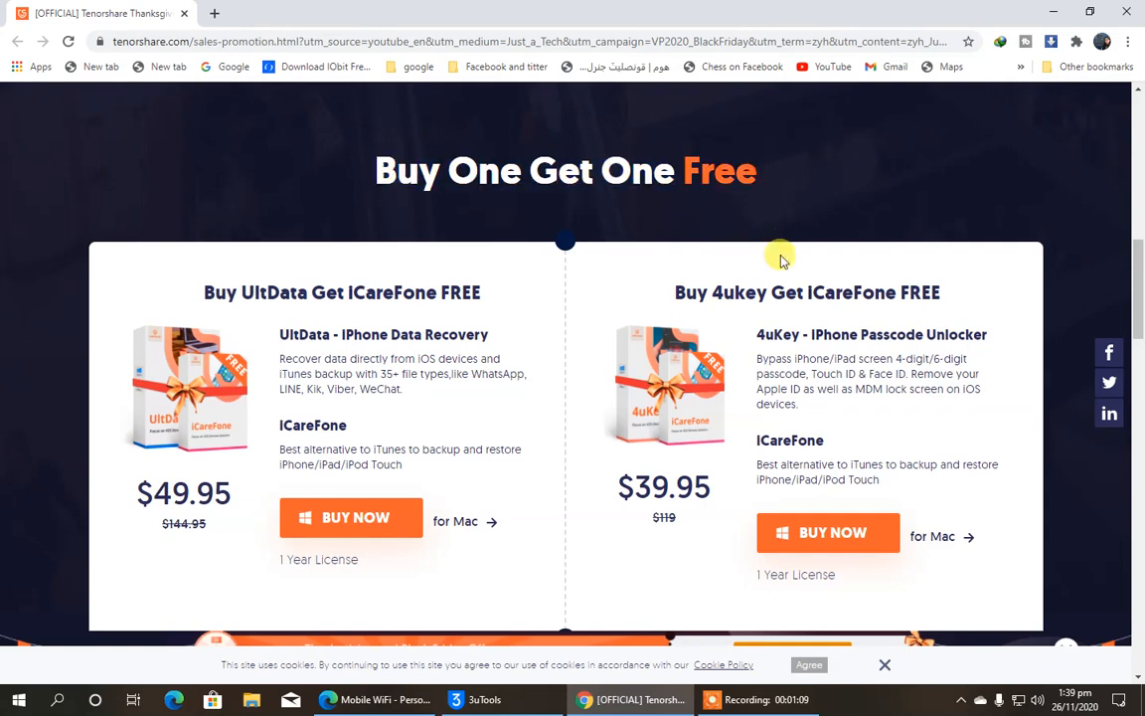
{"action": "scroll", "scroll_direction": "down", "scroll_amount": 3}
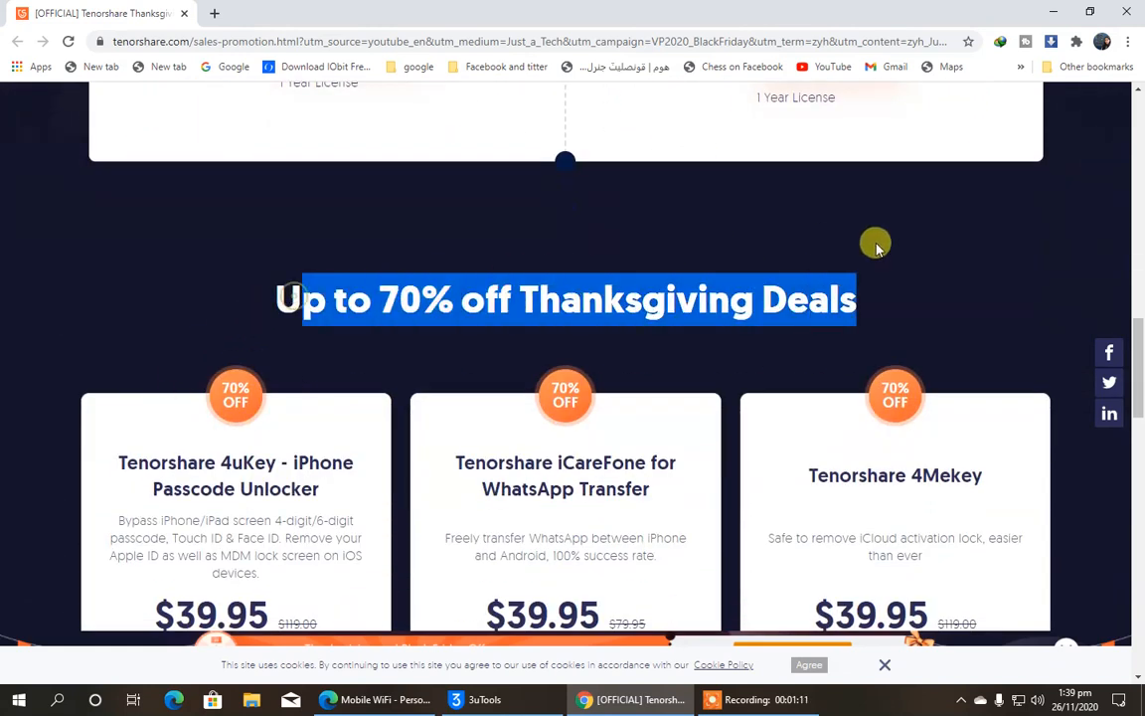
{"action": "scroll", "scroll_direction": "down", "scroll_amount": 3}
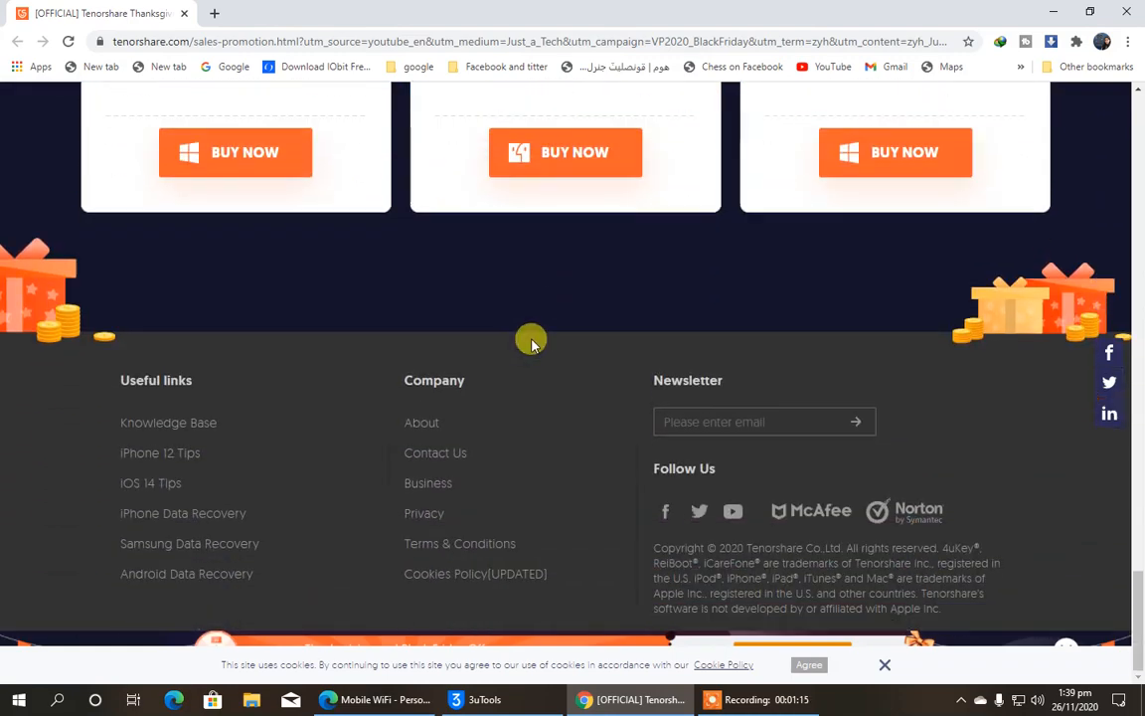
{"action": "scroll", "scroll_direction": "up", "scroll_amount": 3}
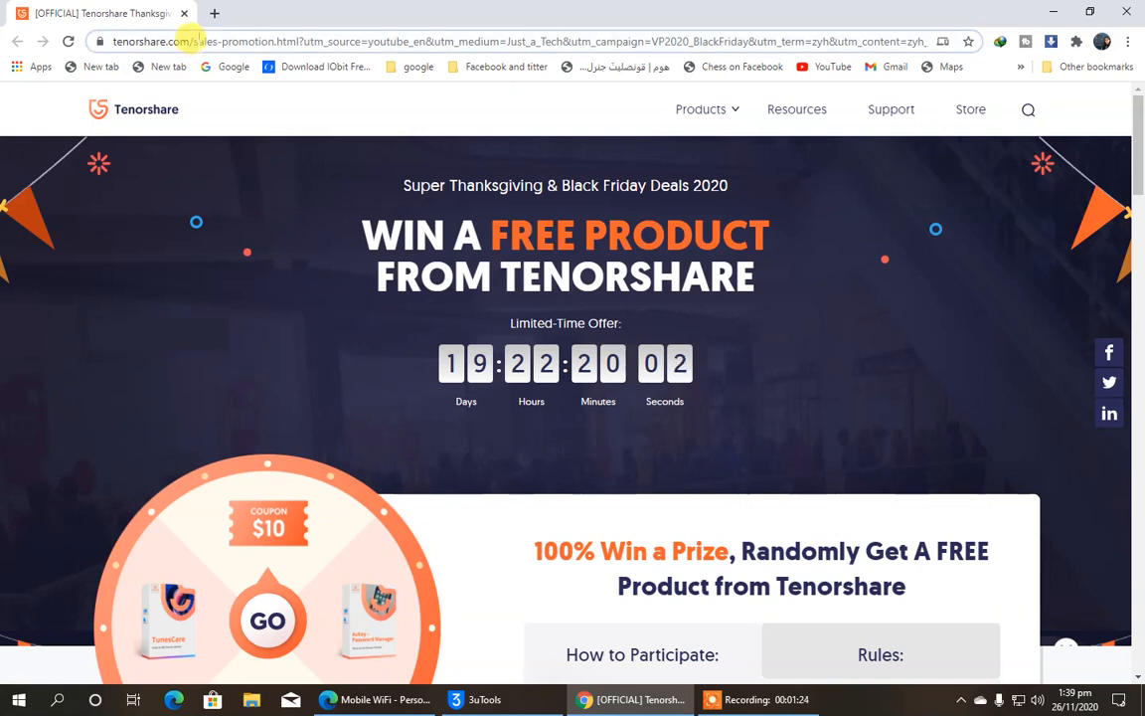
Step: Spin the prize wheel and choose the Windows version of the 4uKey Password Manager prize
{"action": "scroll", "scroll_direction": "down", "scroll_amount": 3}
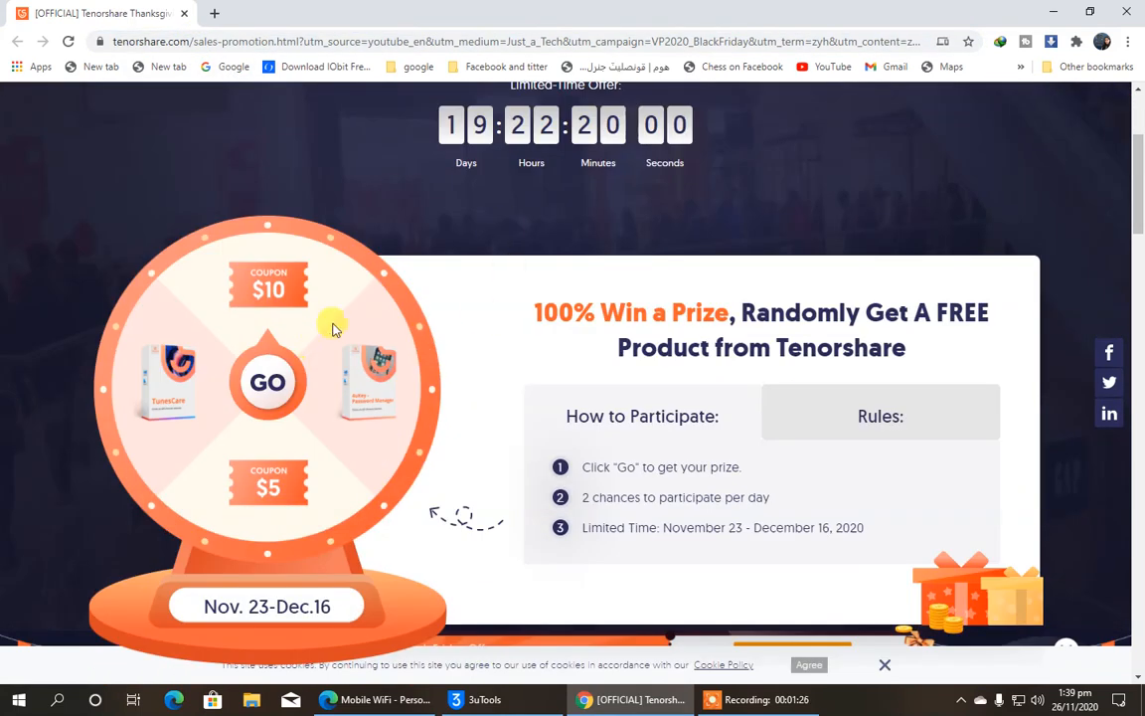
{"action": "mouse_move", "coordinate": [308, 373]}
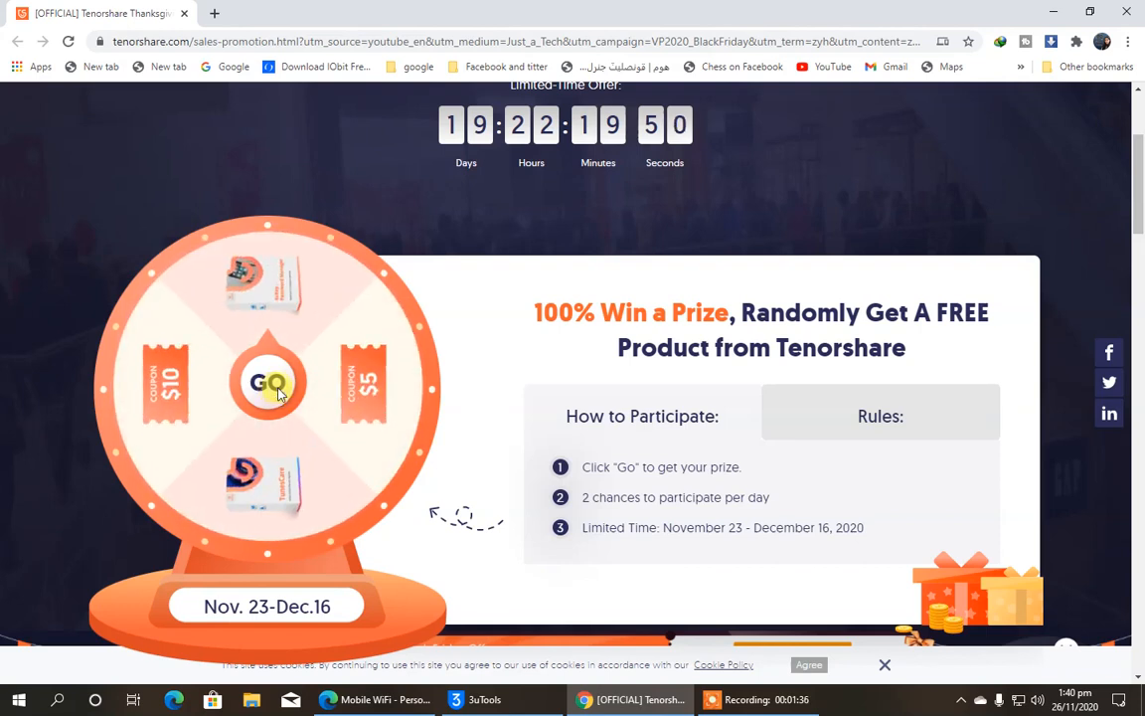
{"action": "left_click", "coordinate": [268, 385]}
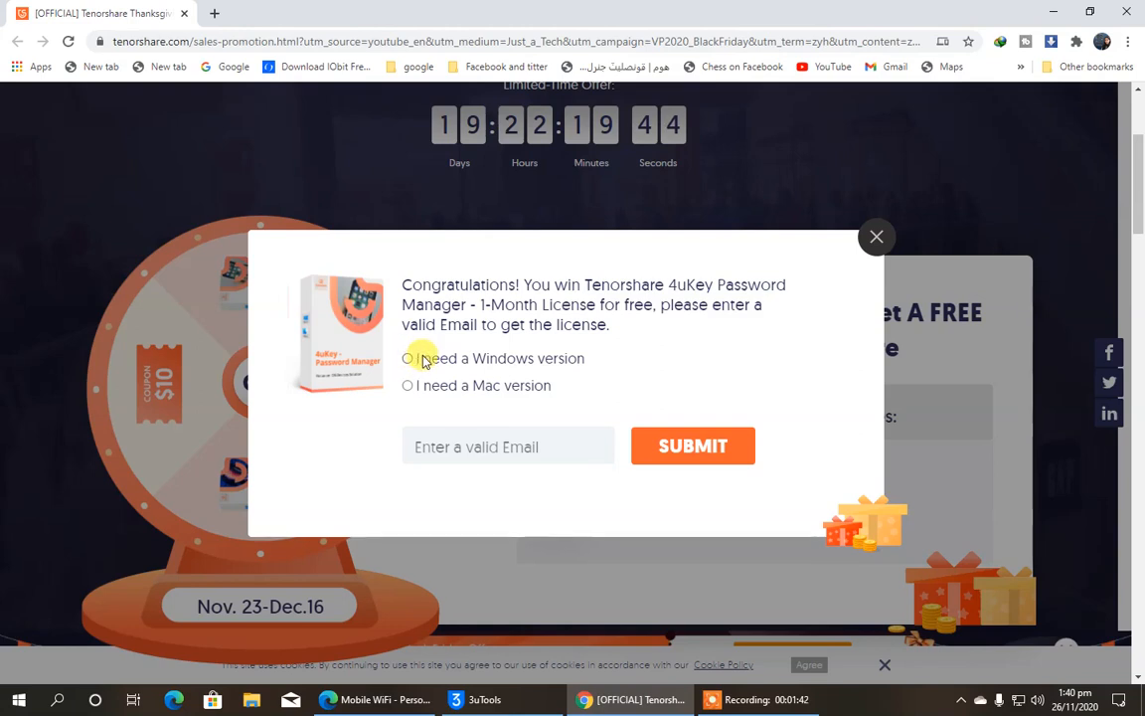
{"action": "left_click", "coordinate": [405, 358]}
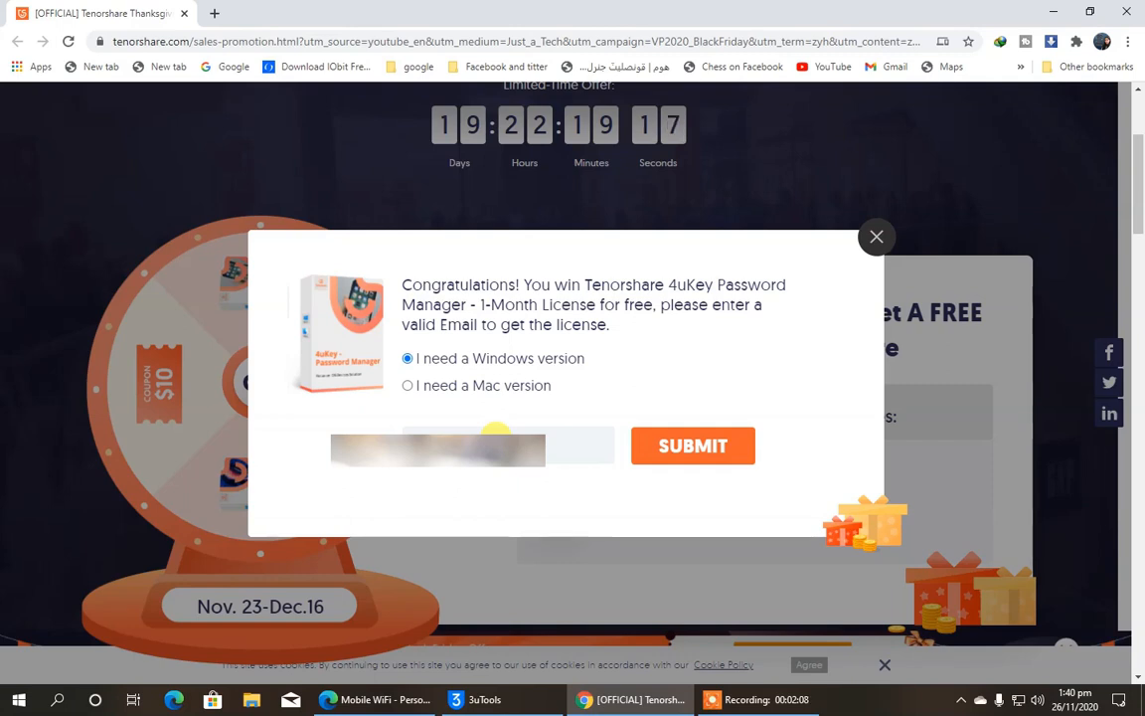
Step: Submit the email address to claim the free license and dismiss the 'license code sent' notice
{"action": "type", "text": "om"}
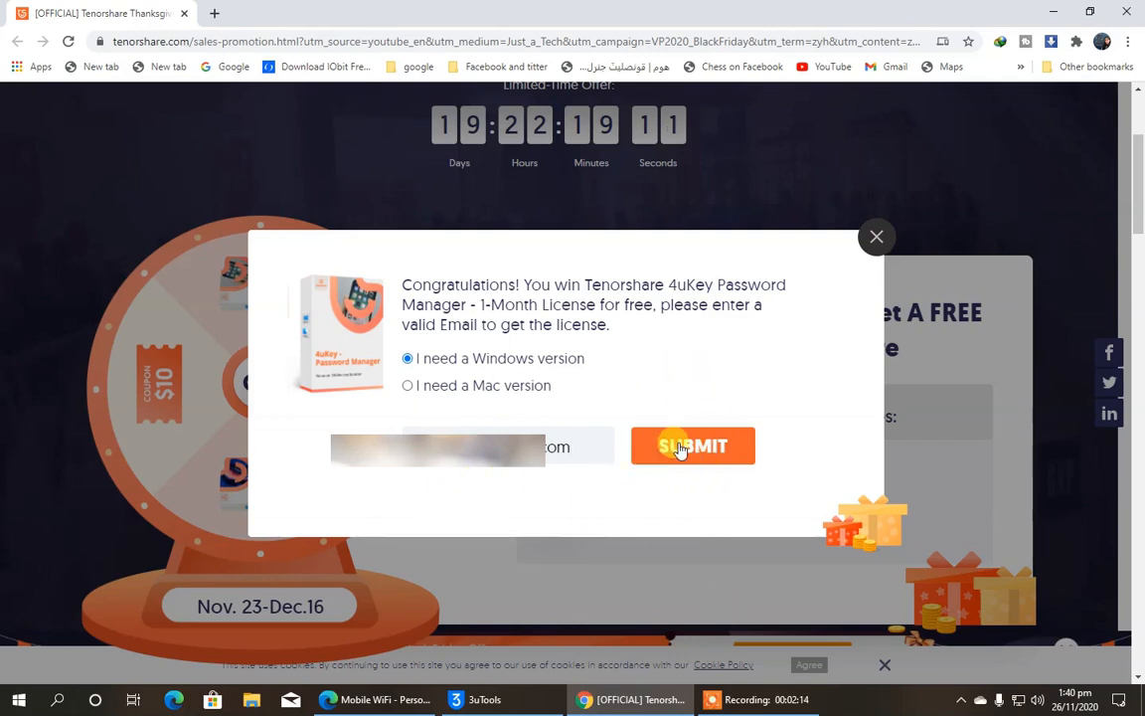
{"action": "left_click", "coordinate": [692, 445]}
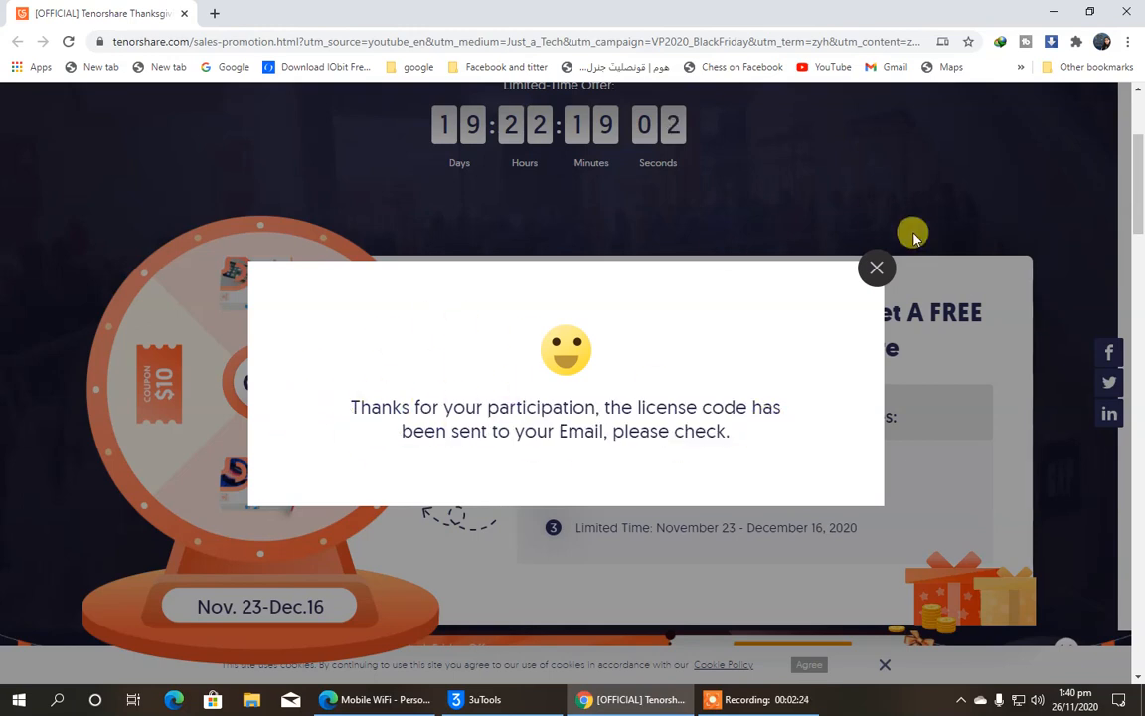
{"action": "left_click", "coordinate": [877, 266]}
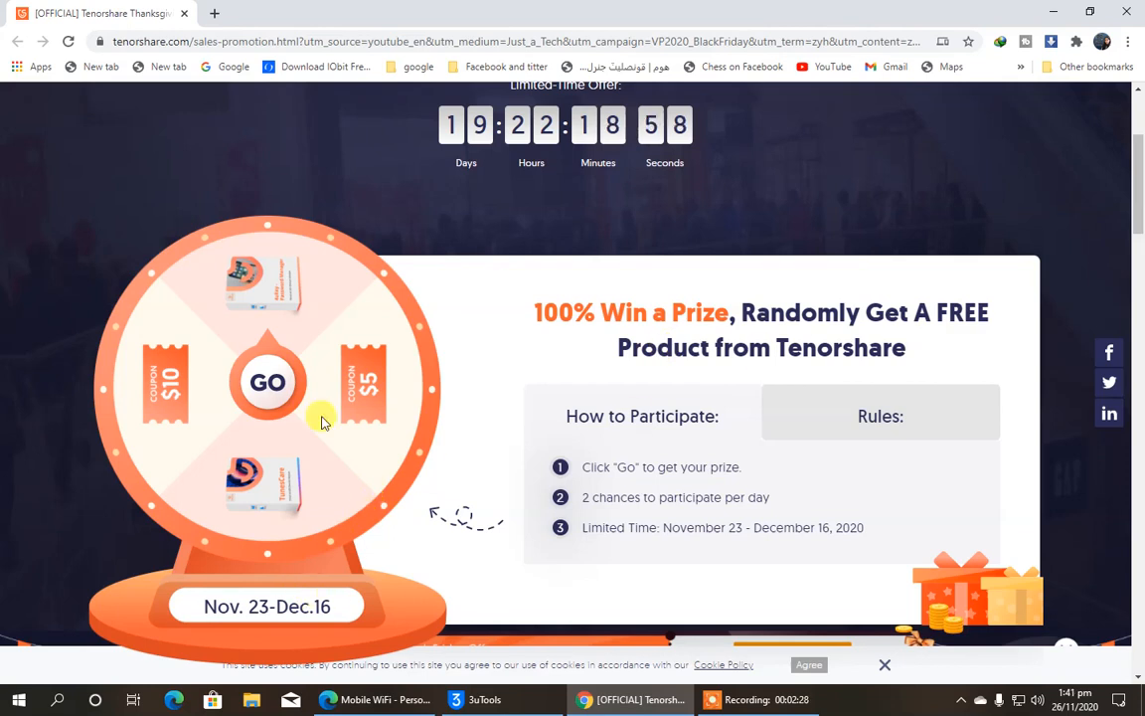
Step: Open Tenorshare's 'Your Free License Code' email in the Mail inbox
{"action": "left_click", "coordinate": [290, 700]}
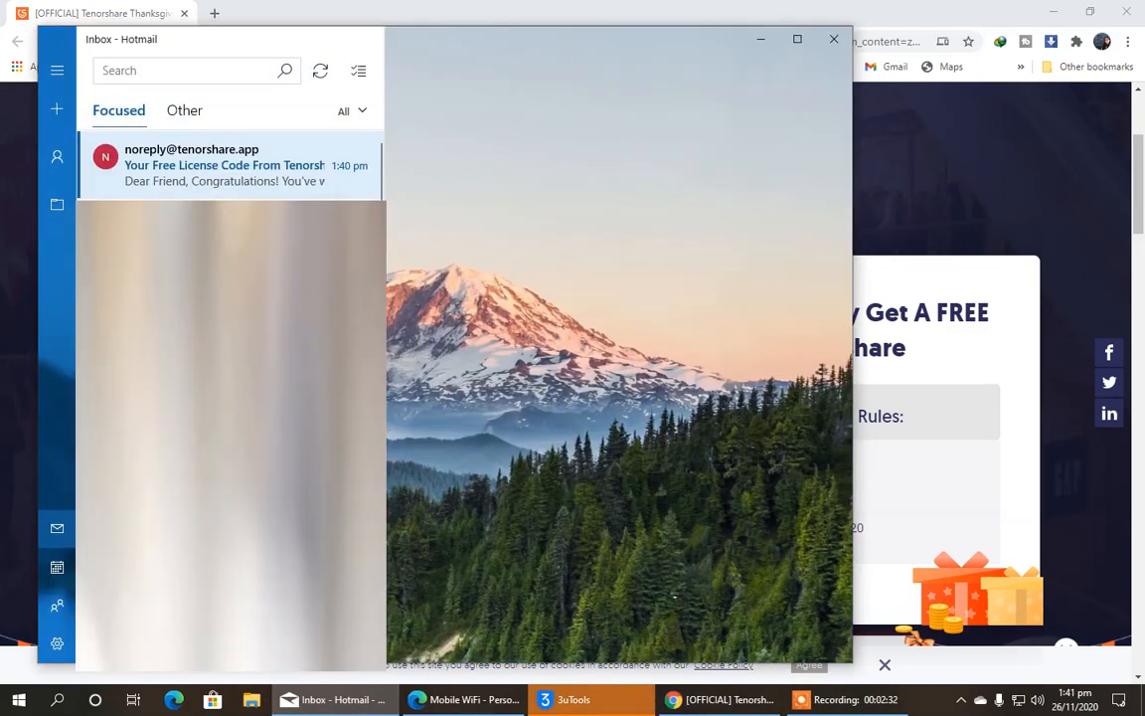
{"action": "left_click", "coordinate": [223, 165]}
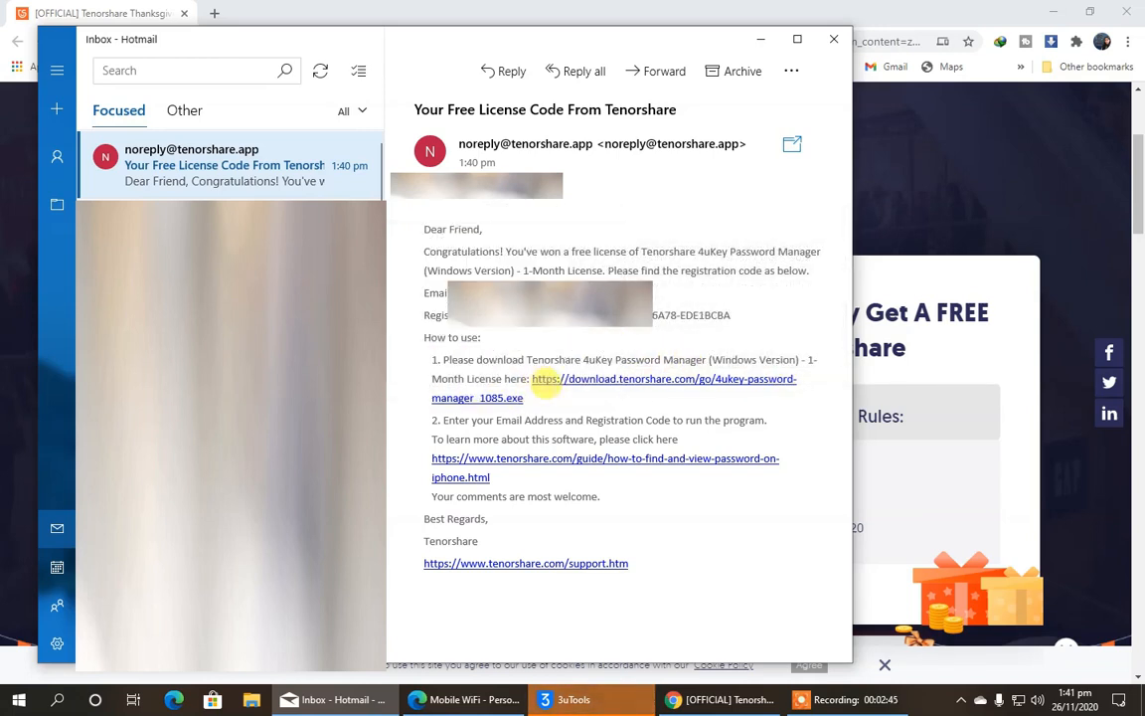
{"action": "mouse_move", "coordinate": [640, 388]}
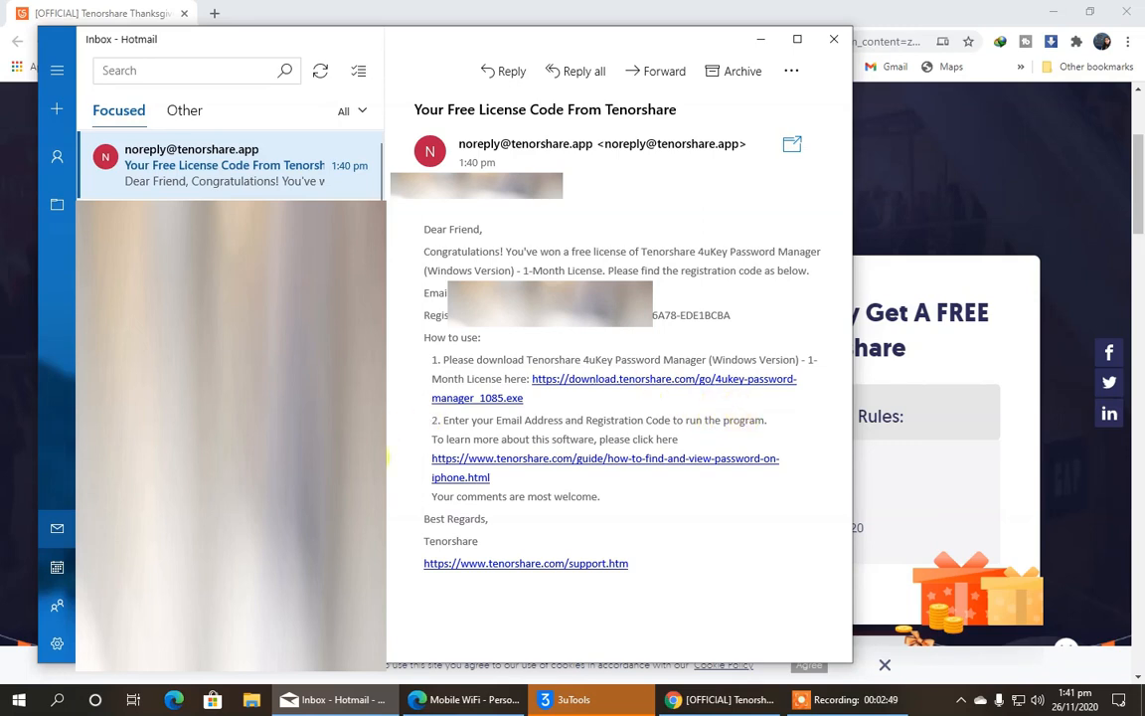
{"action": "mouse_move", "coordinate": [644, 495]}
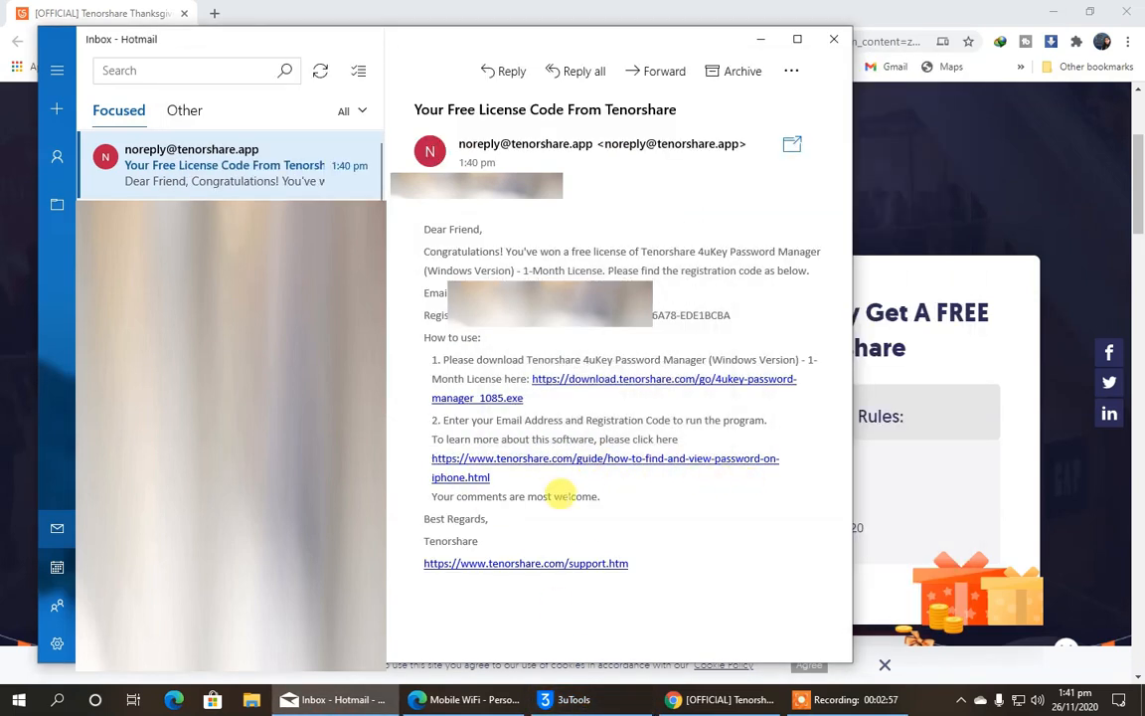
{"action": "mouse_move", "coordinate": [646, 378]}
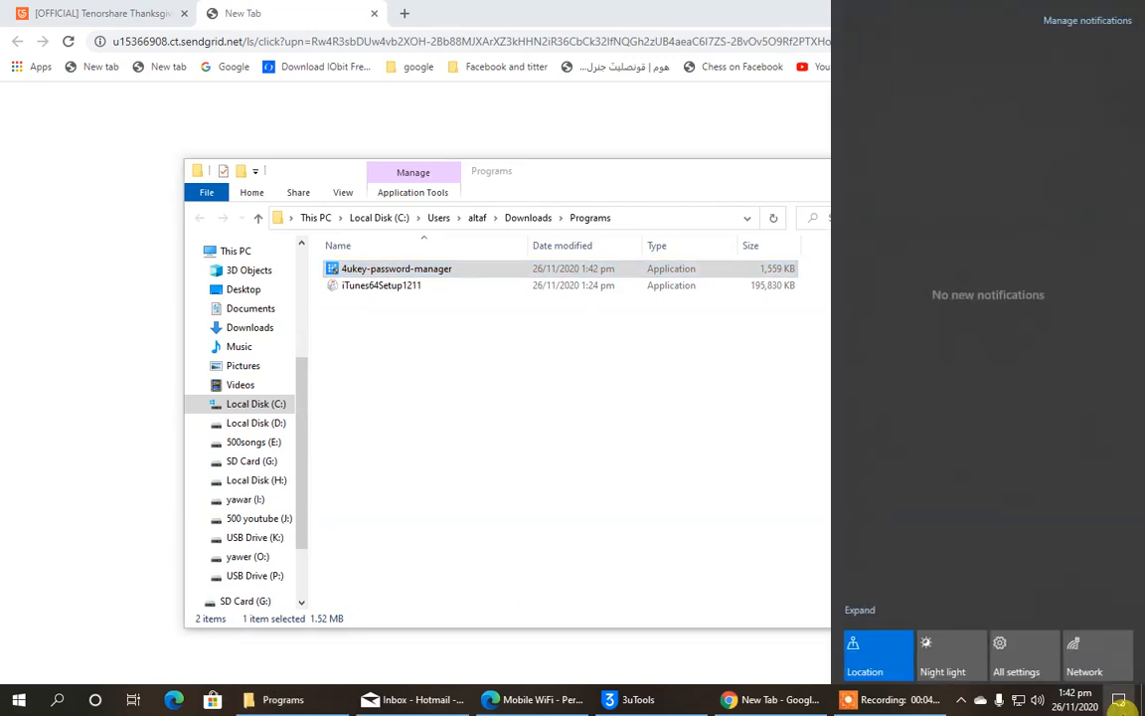
Step: Launch the downloaded 4uKey installer from Downloads and start the installation
{"action": "left_click", "coordinate": [398, 268]}
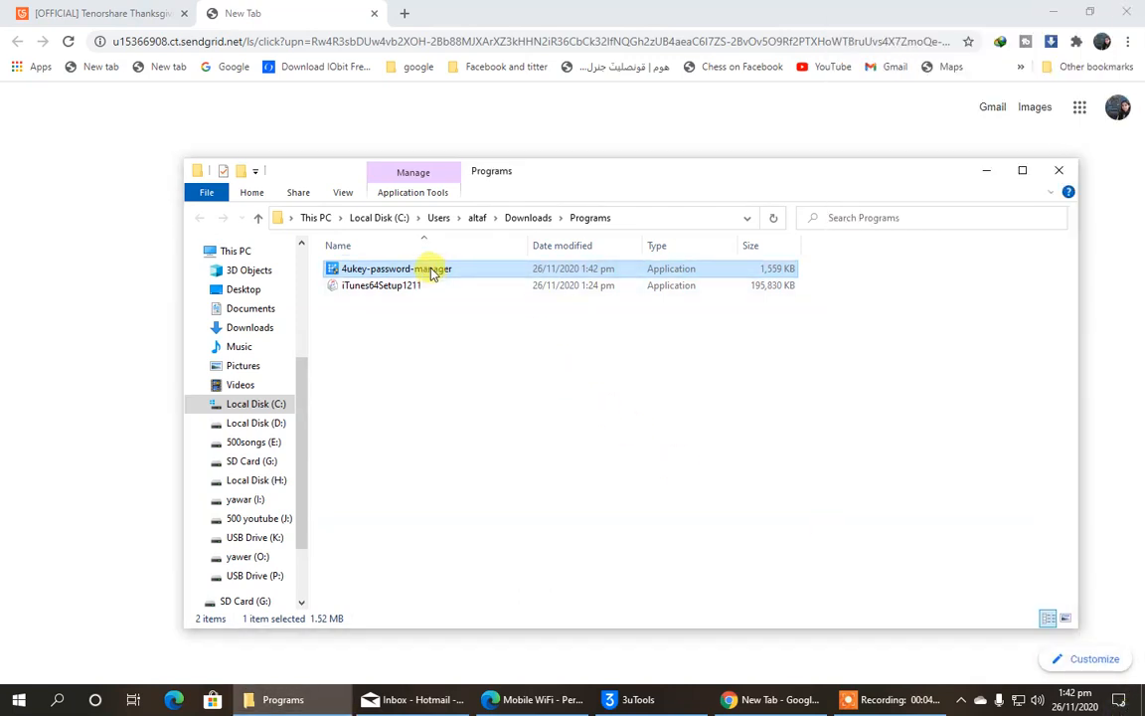
{"action": "right_click", "coordinate": [397, 268]}
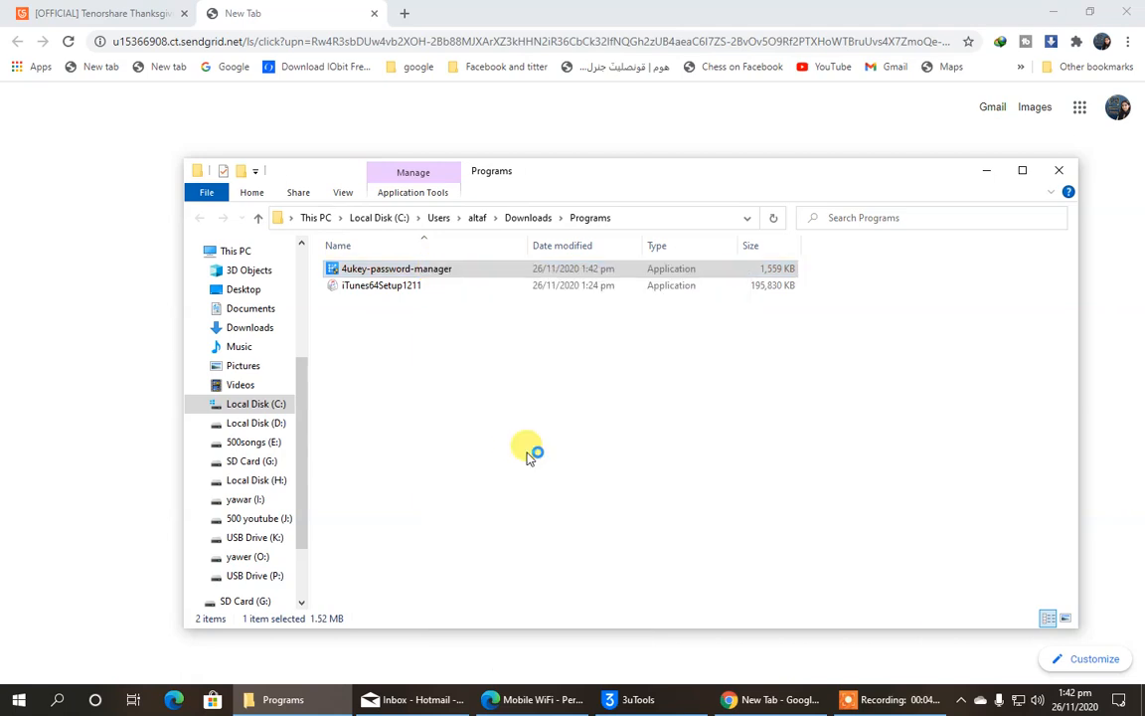
{"action": "double_click", "coordinate": [397, 269]}
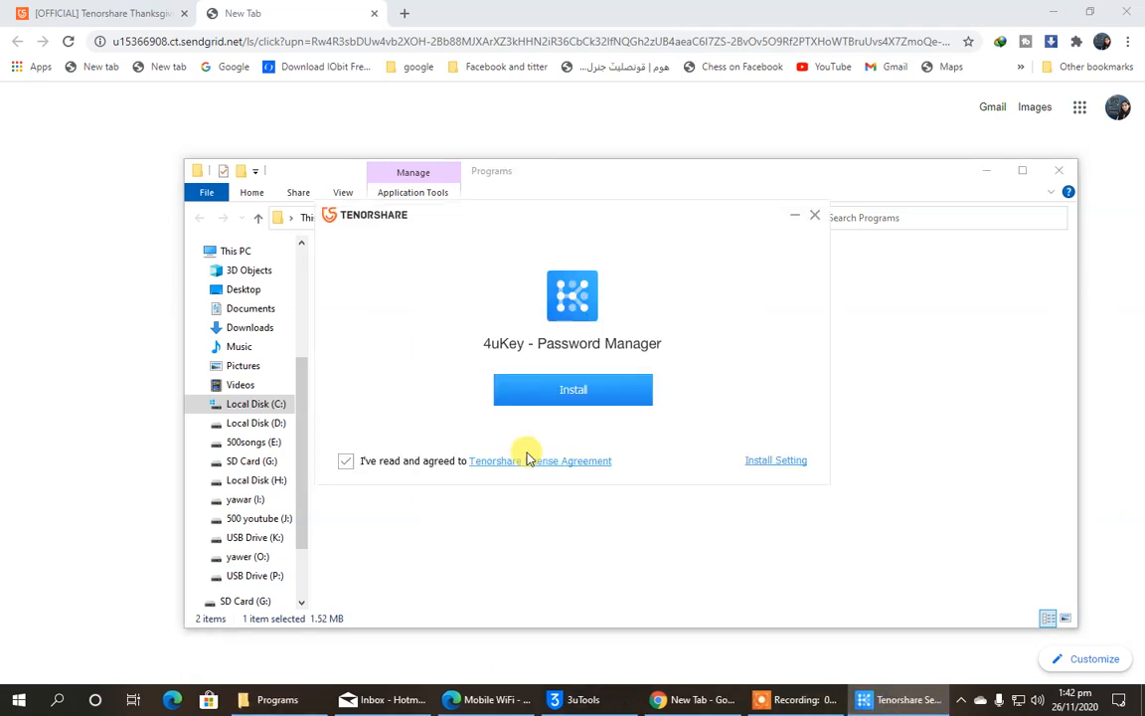
{"action": "left_click", "coordinate": [573, 387]}
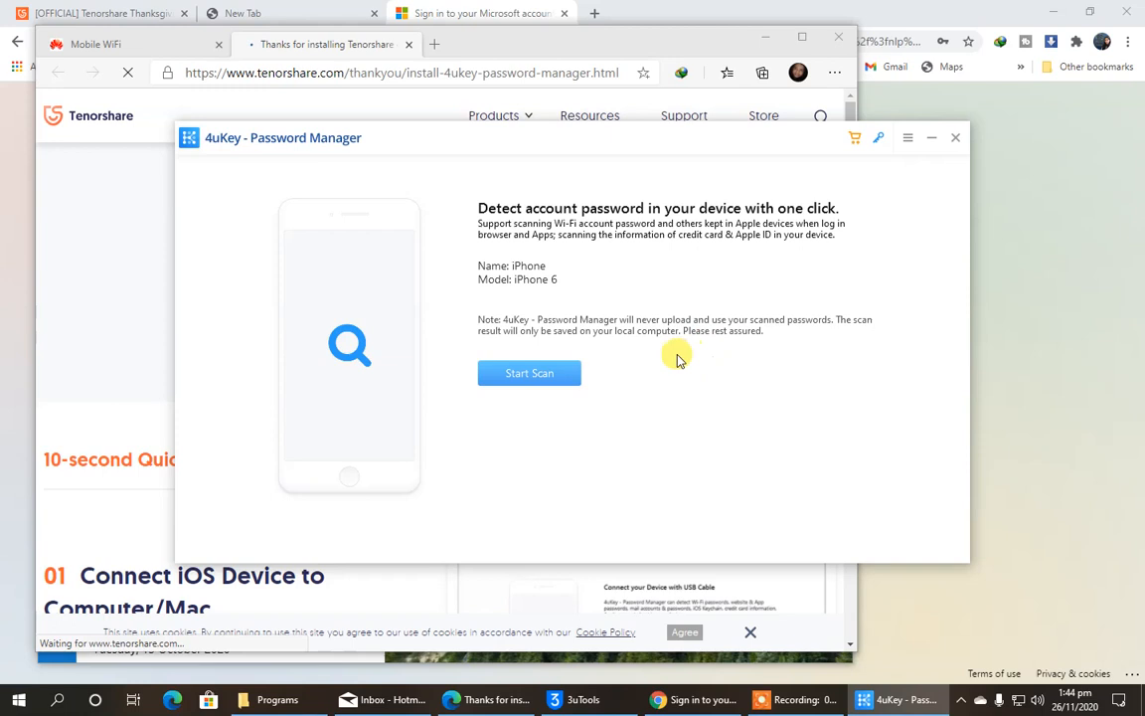
{"action": "mouse_move", "coordinate": [592, 386]}
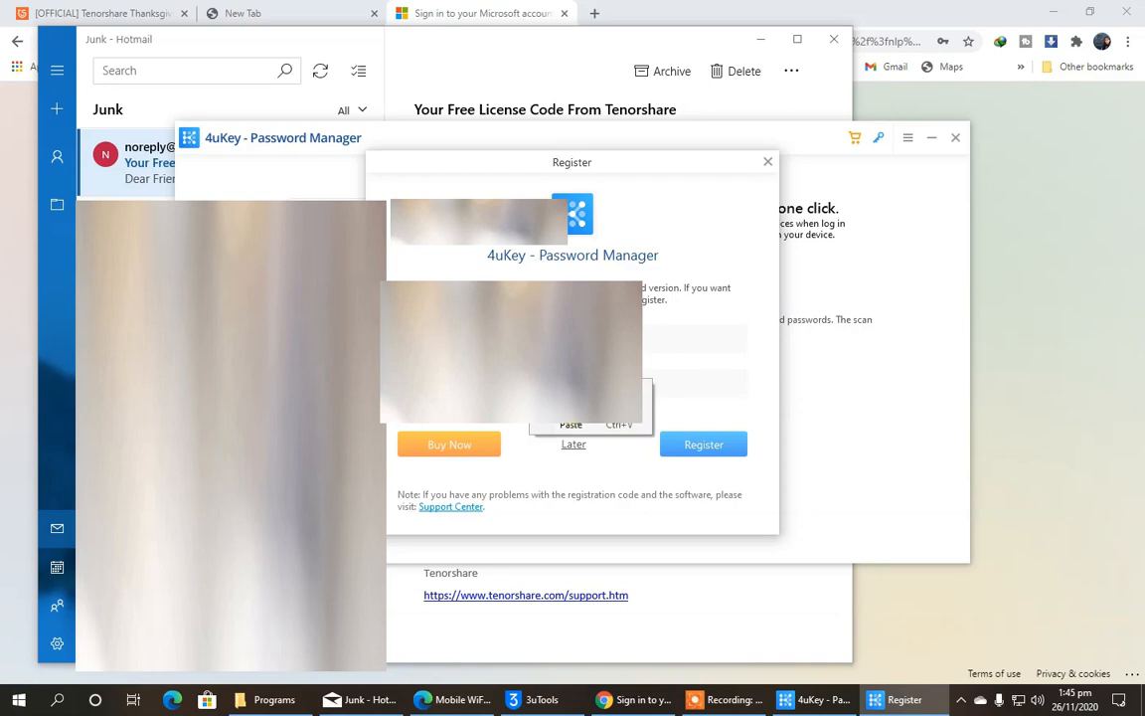
Step: Paste the giveaway email and registration code into the Register form
{"action": "left_click", "coordinate": [704, 445]}
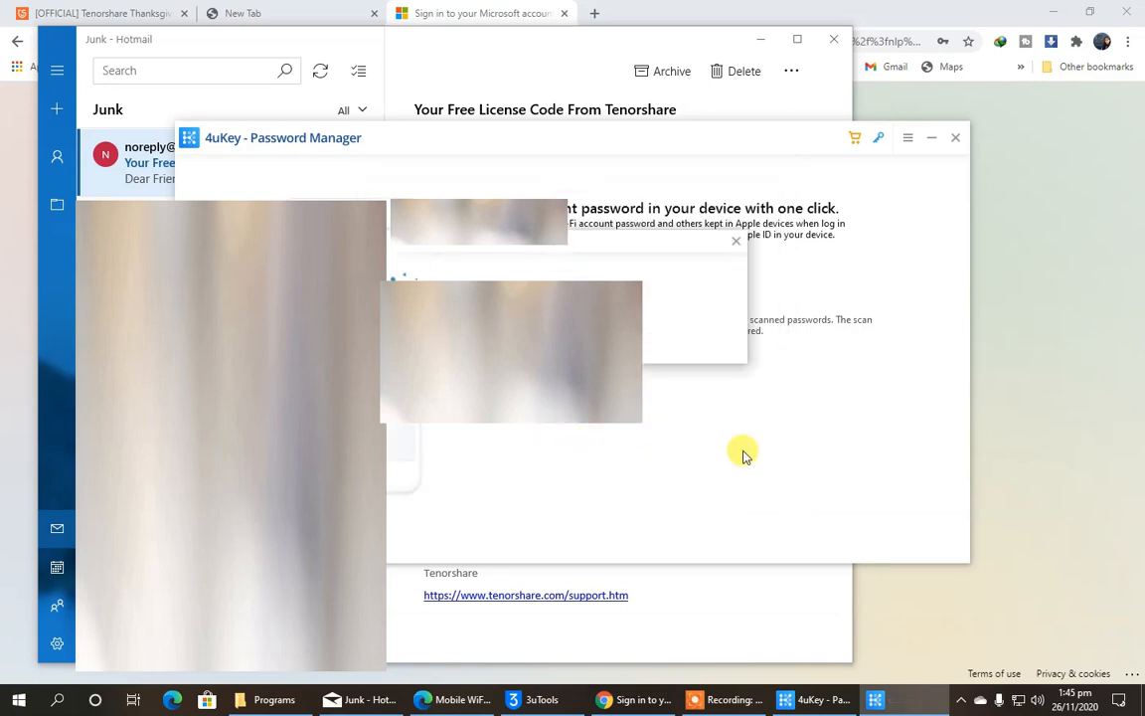
{"action": "mouse_move", "coordinate": [731, 455]}
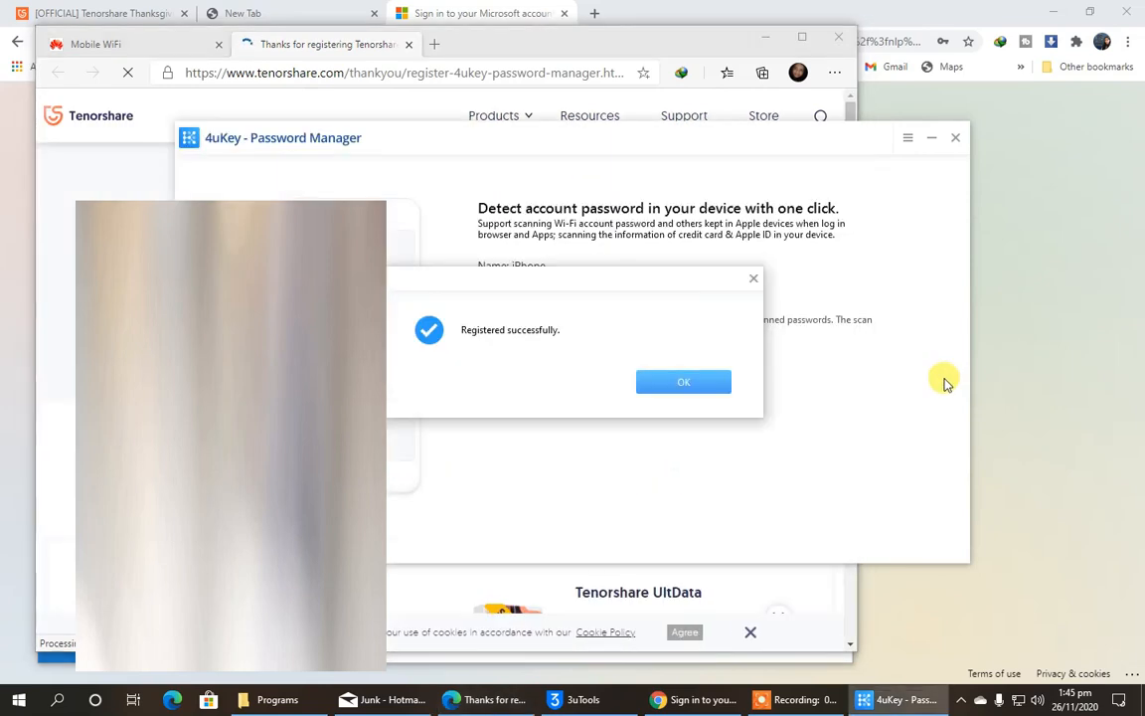
Step: Acknowledge 'Registered successfully' and minimize the Mail window to leave the app showing
{"action": "left_click", "coordinate": [684, 382]}
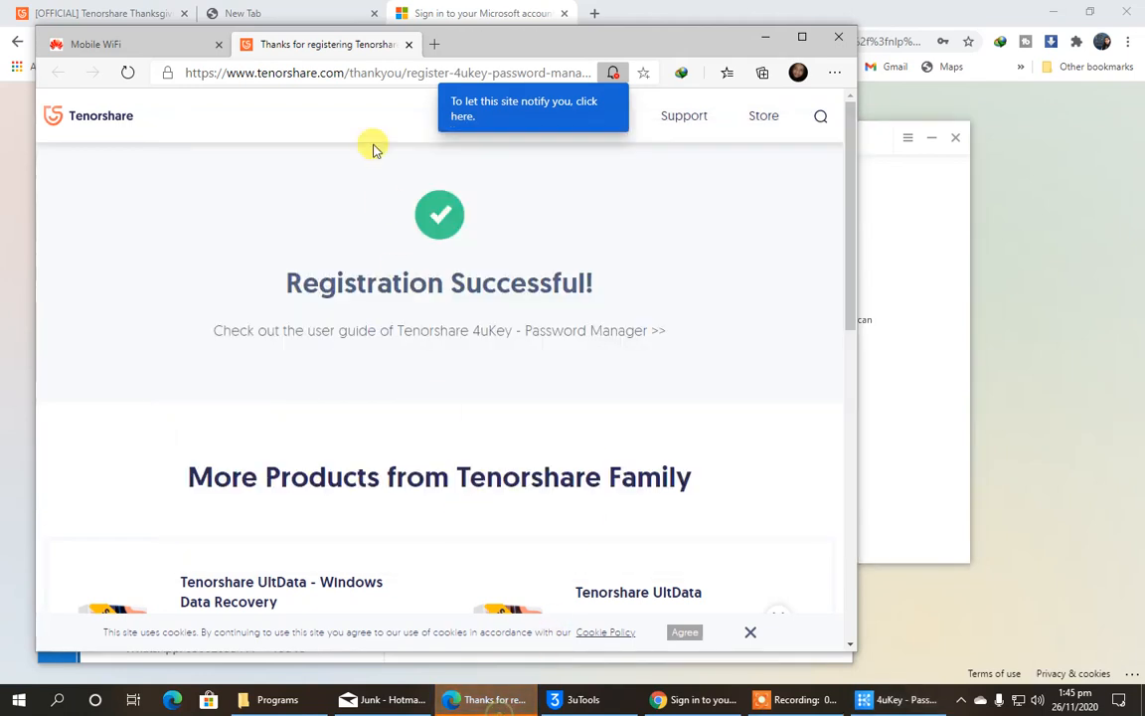
{"action": "mouse_move", "coordinate": [773, 36]}
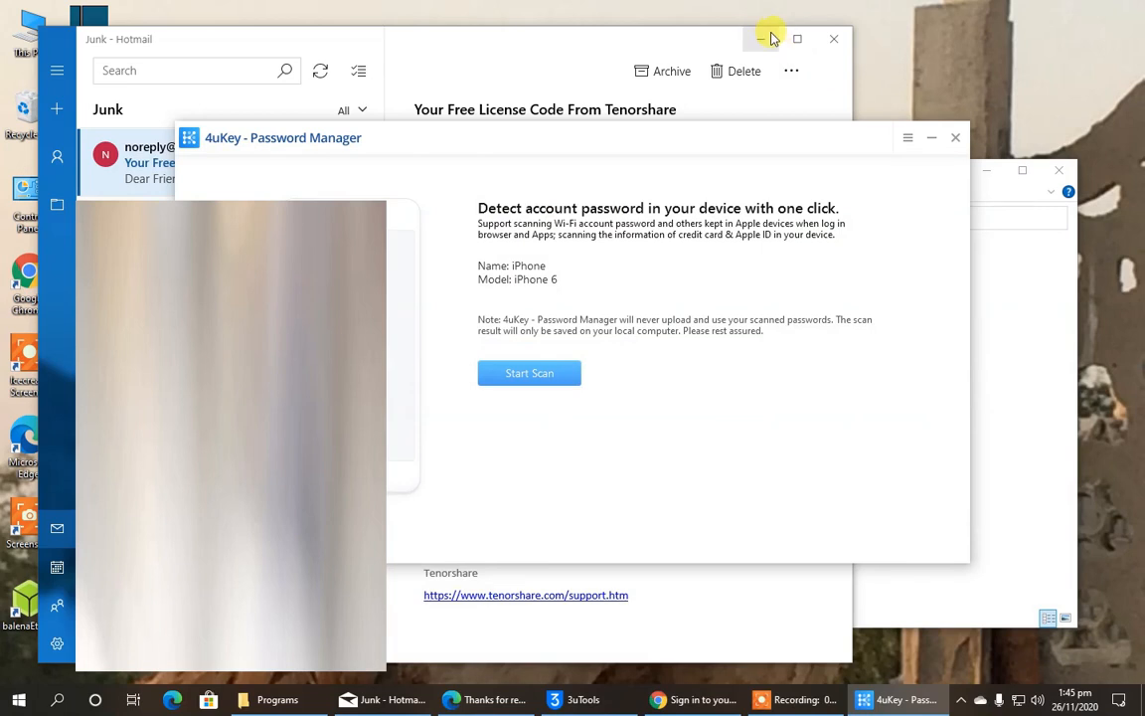
{"action": "left_click", "coordinate": [760, 39]}
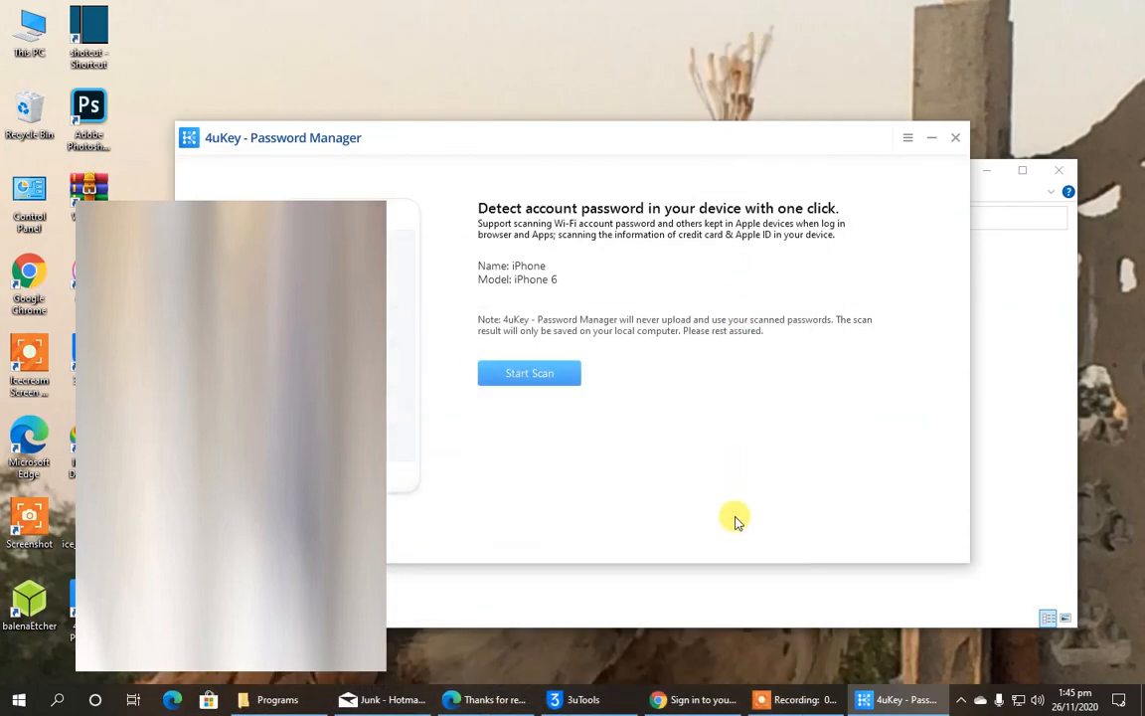